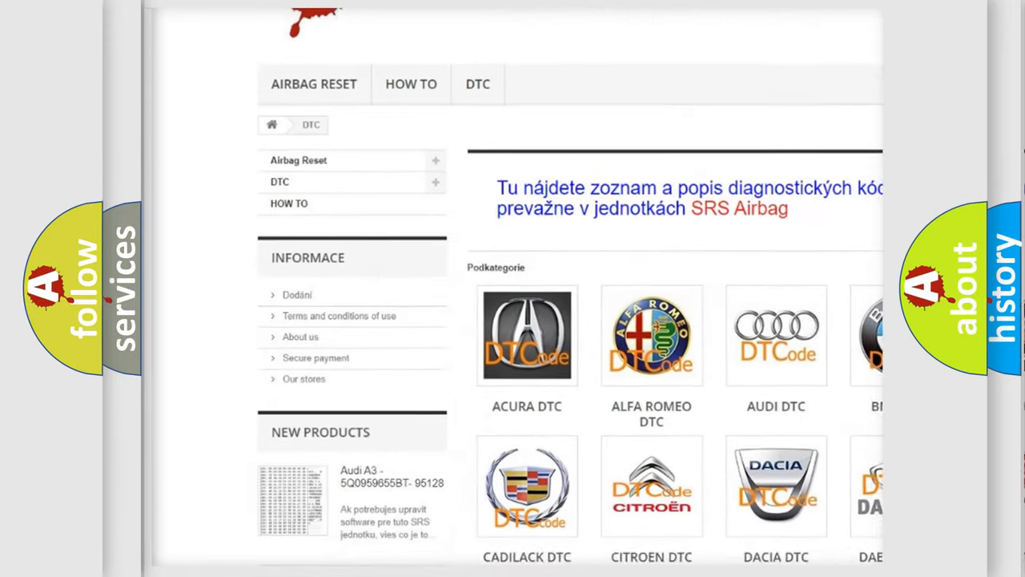
scroll("down", 3)
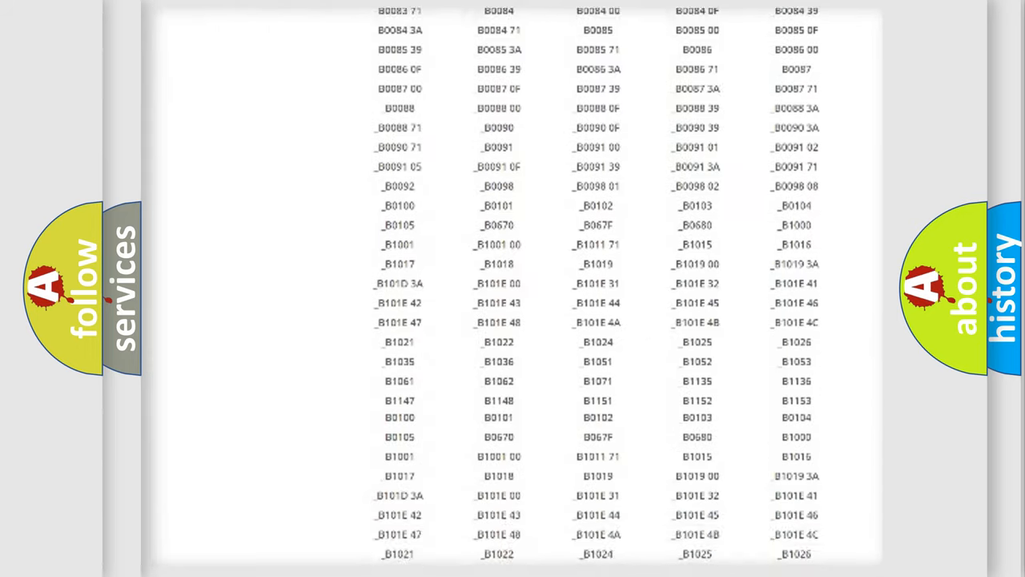
scroll("down", 3)
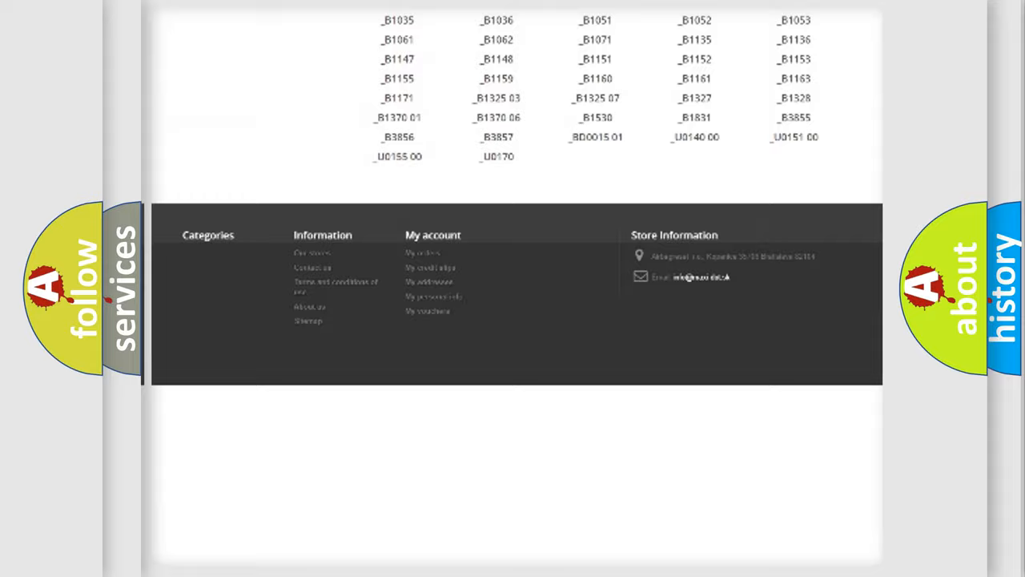